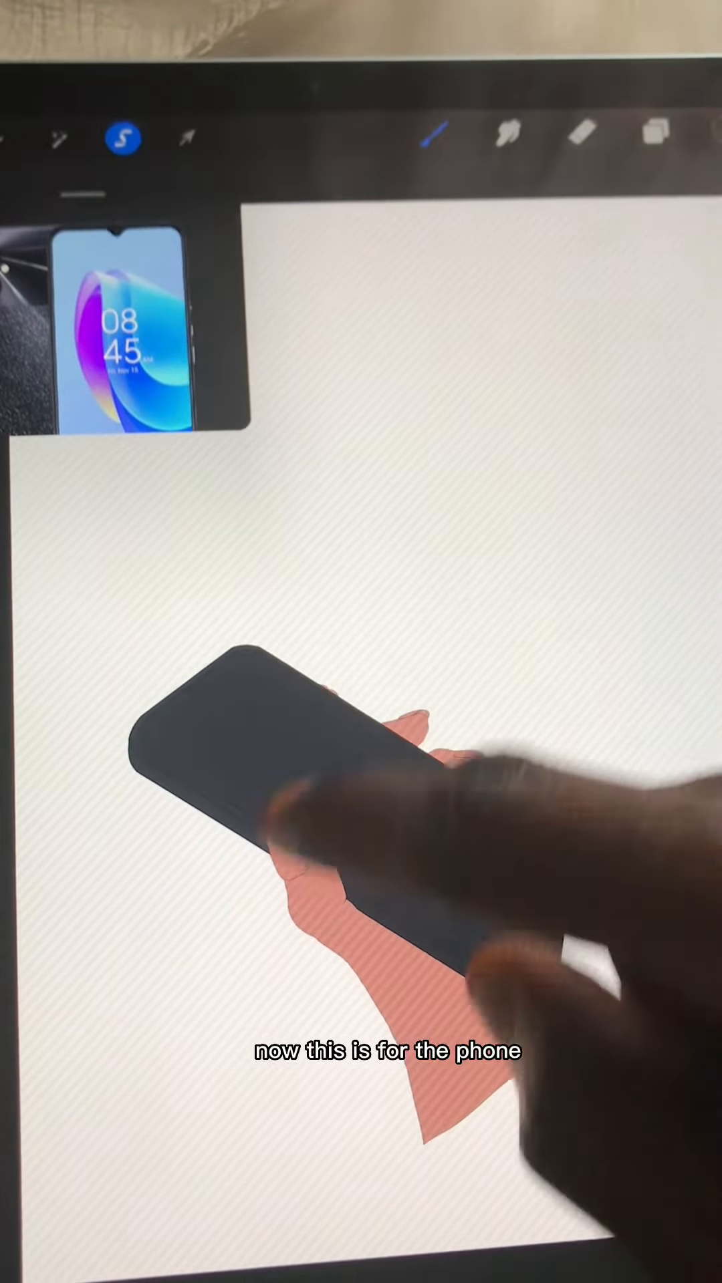
- Draw the phone's edge and bevel lines and outline the fingernails on a clipped layer
click(568, 354)
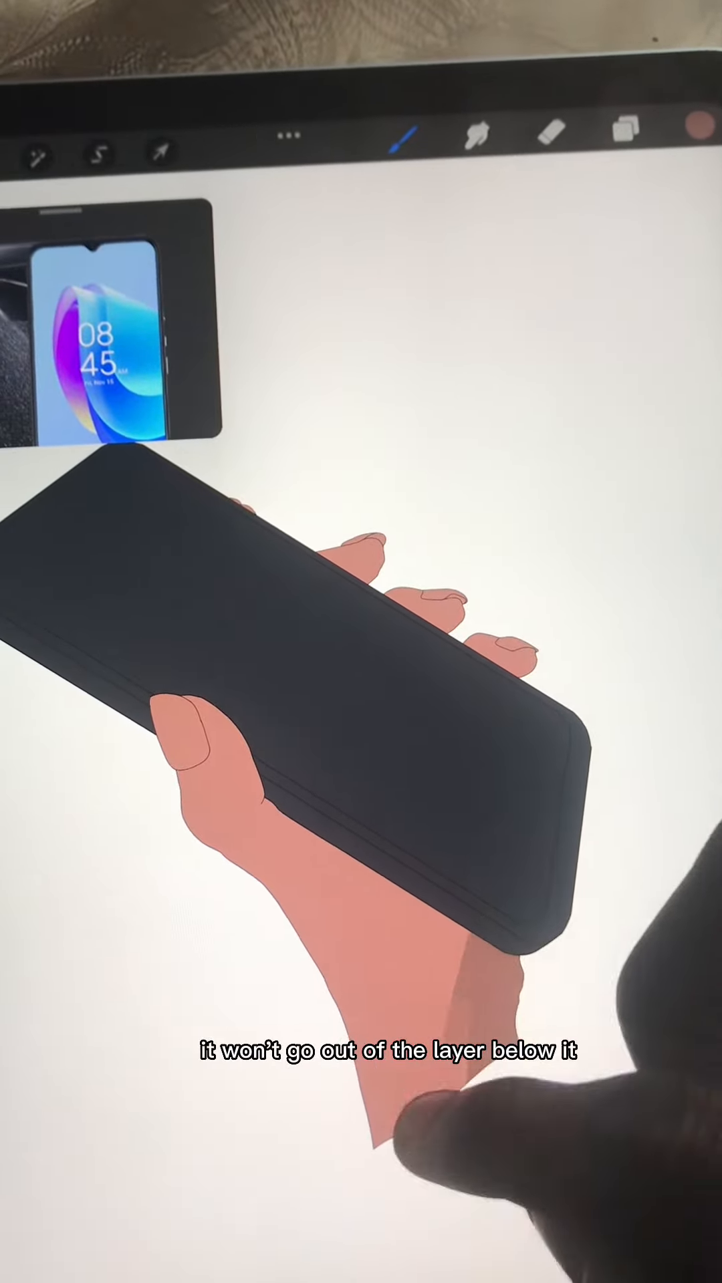
- Softly shade the skin, paint the nails red, and shade the phone body on clipping-mask layers
click(623, 130)
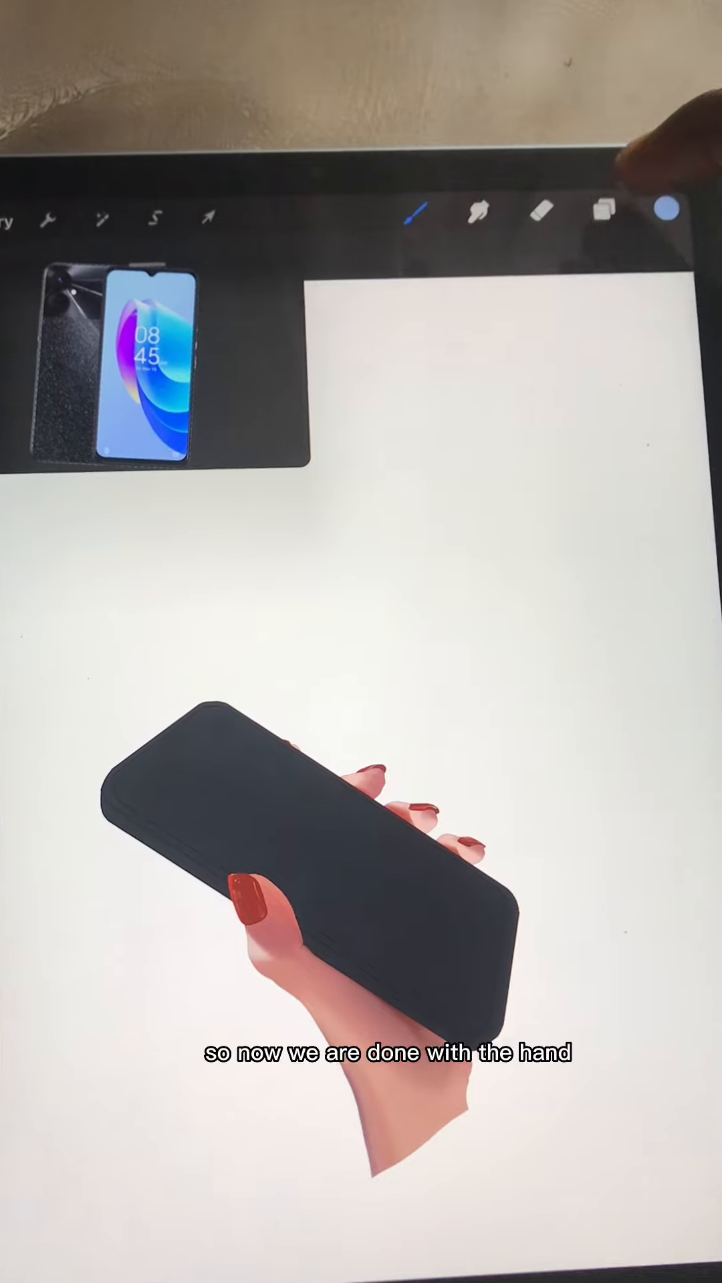
- Add a clipped layer over the phone body and pick Soft Brush from the Brush Library
click(604, 211)
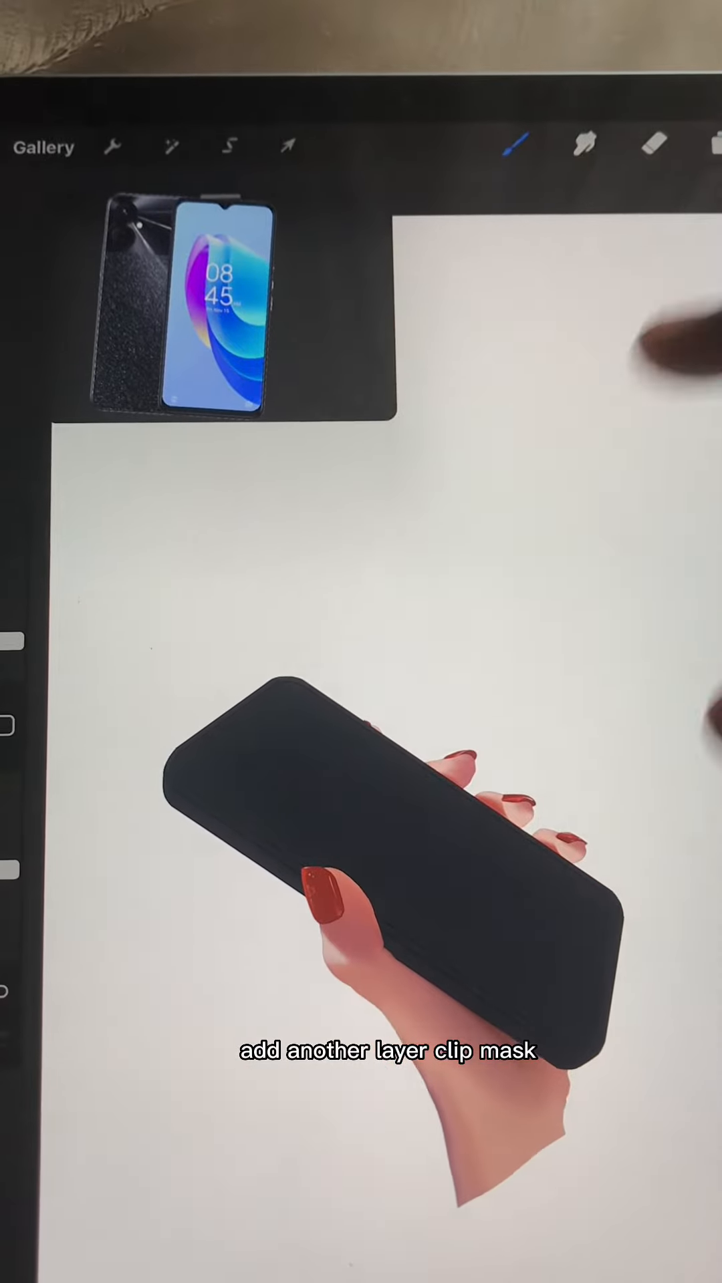
click(522, 146)
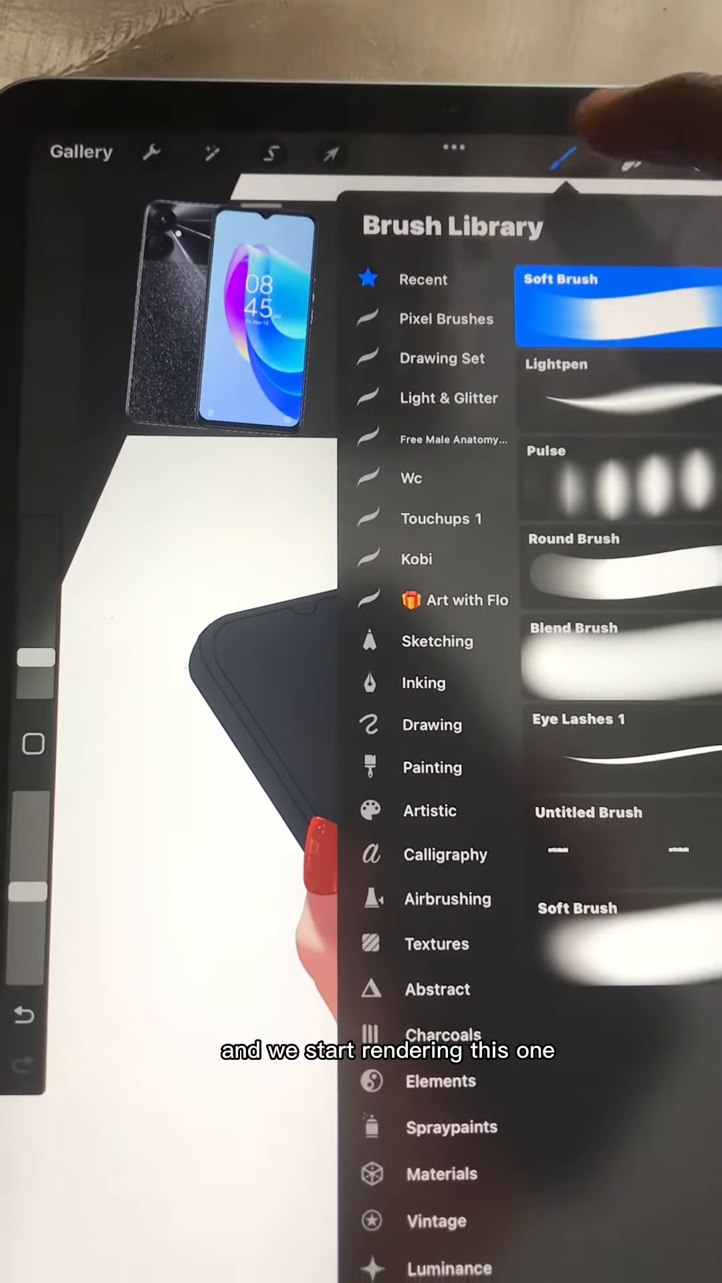